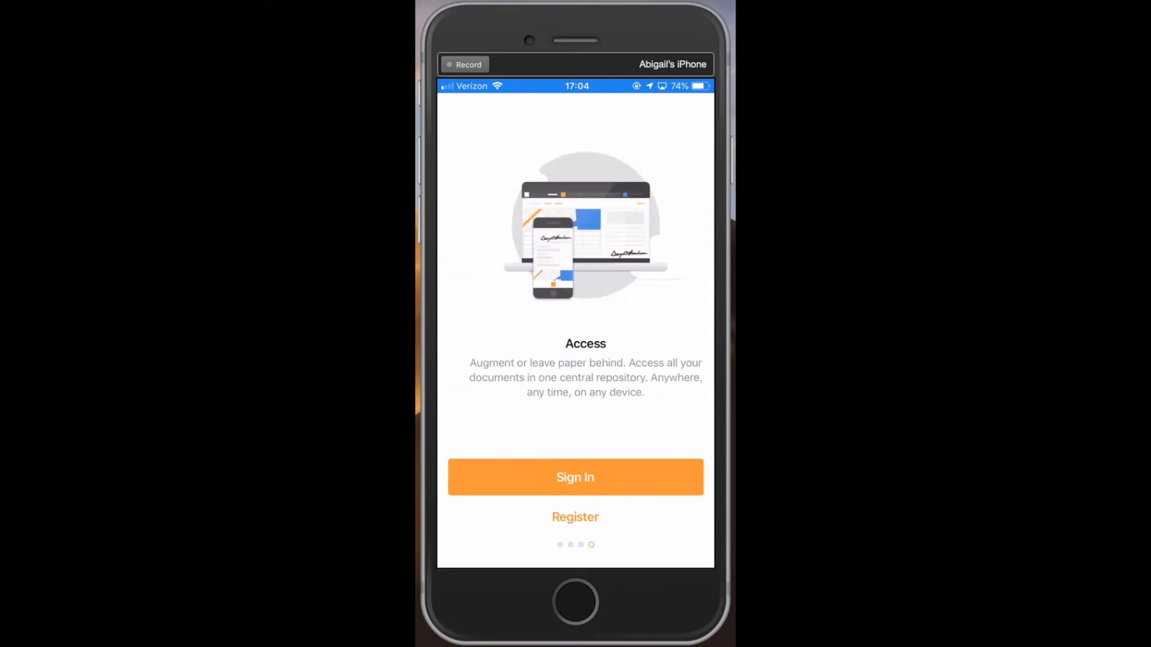
pyautogui.click(575, 477)
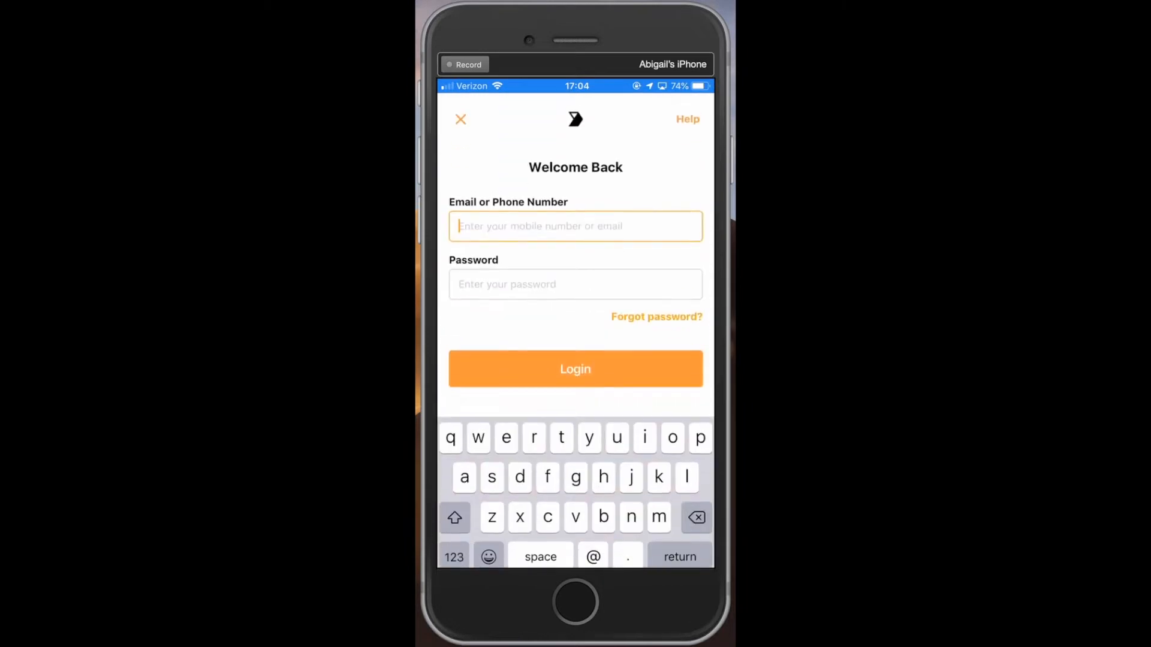
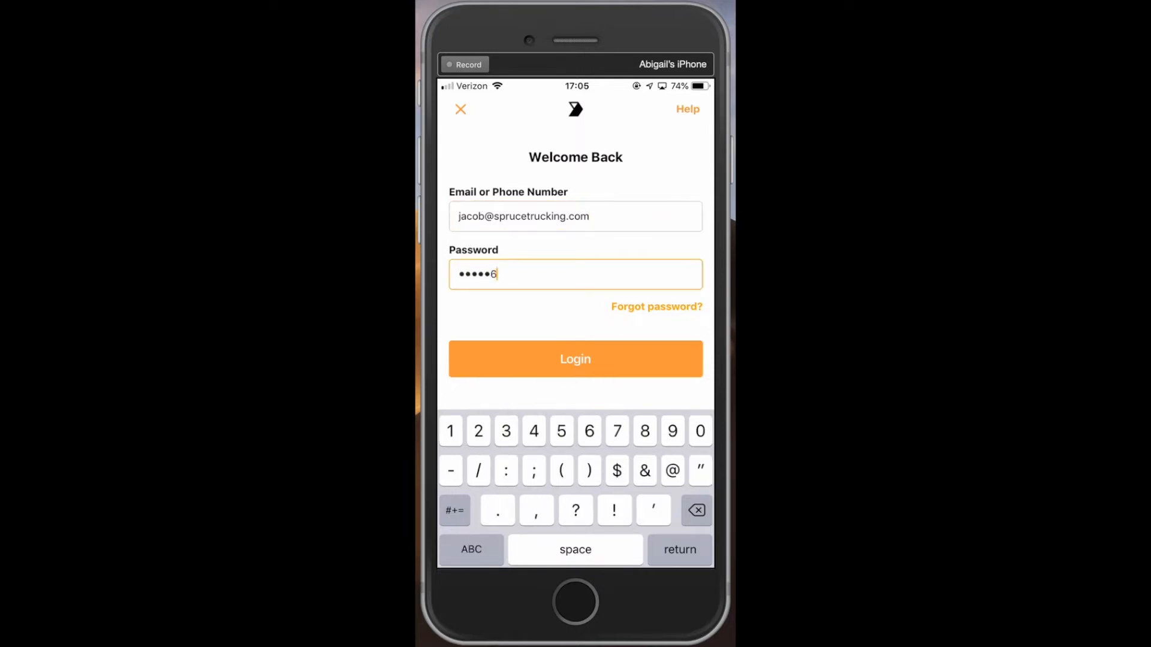
pyautogui.click(574, 359)
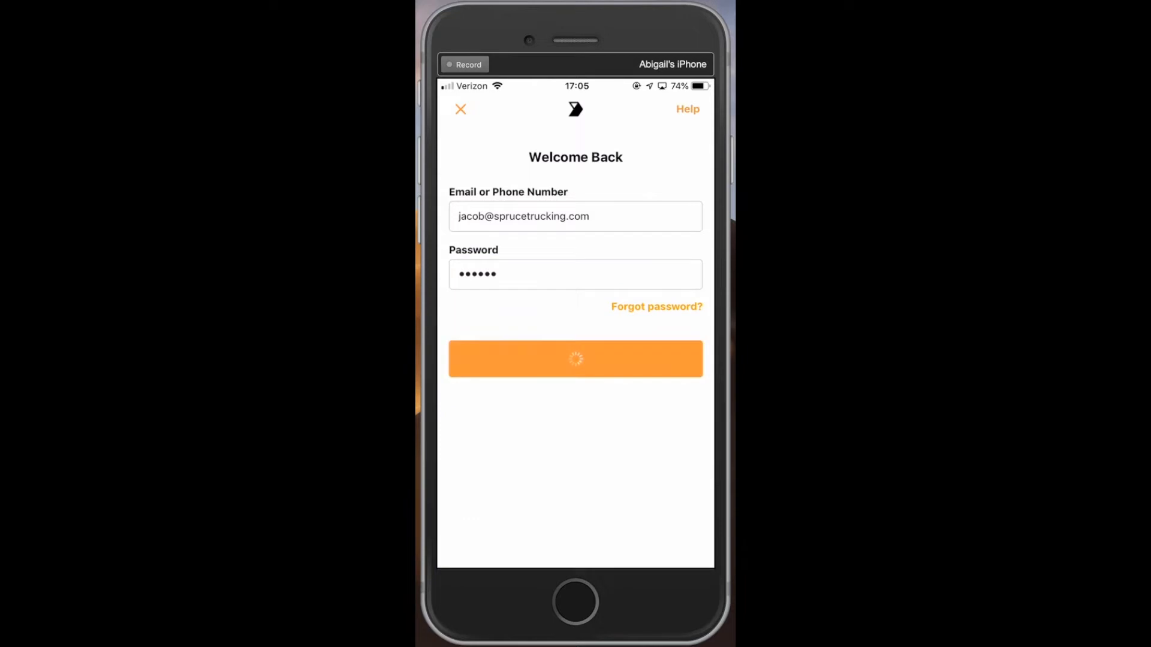
# Complete login, start a new document and scroll through the document type list
pyautogui.click(575, 359)
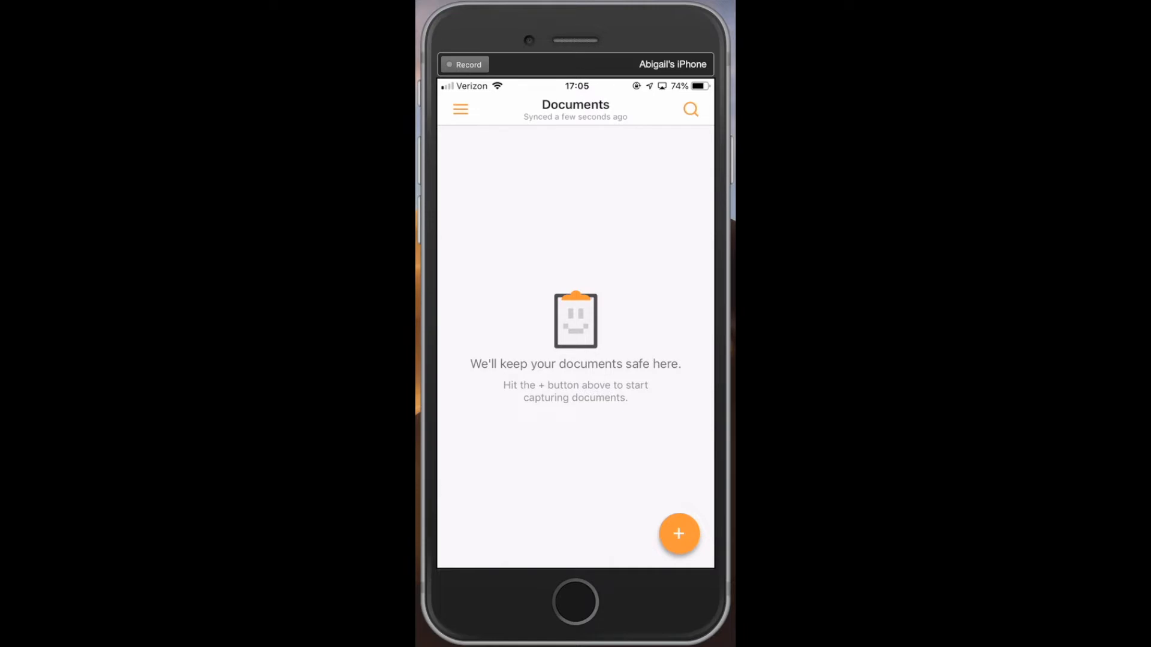
pyautogui.click(678, 533)
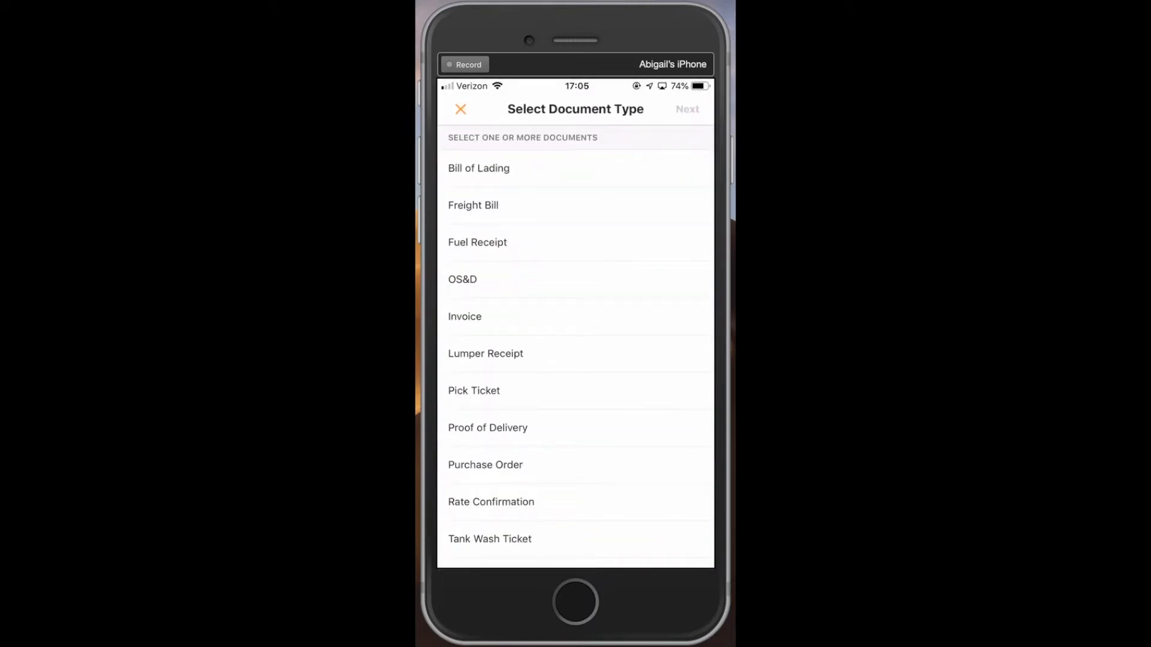
pyautogui.scroll(-3)
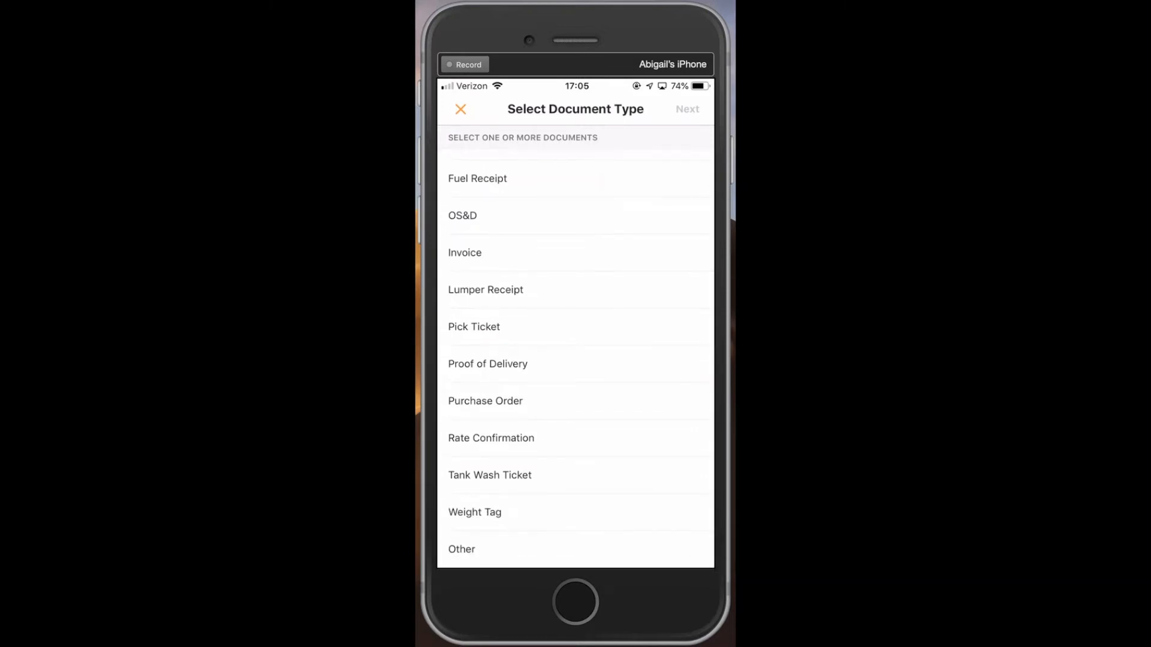
pyautogui.scroll(-3)
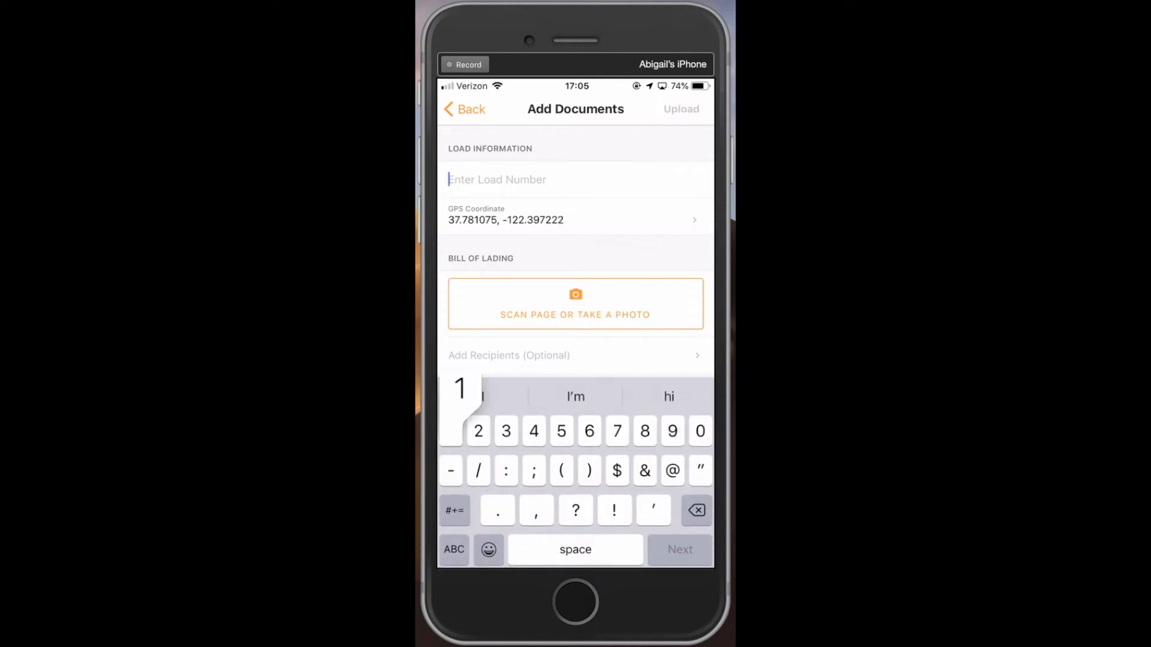
# Enter load number 123456 and check the recorded GPS location on the map
pyautogui.write('123456')
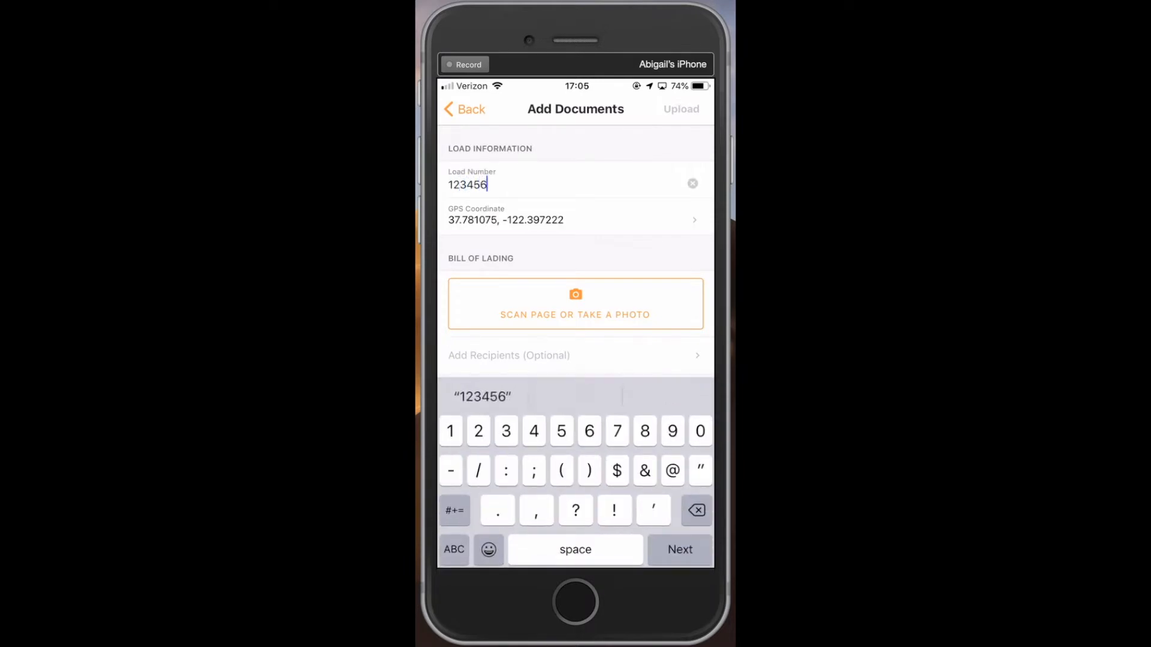
pyautogui.click(680, 549)
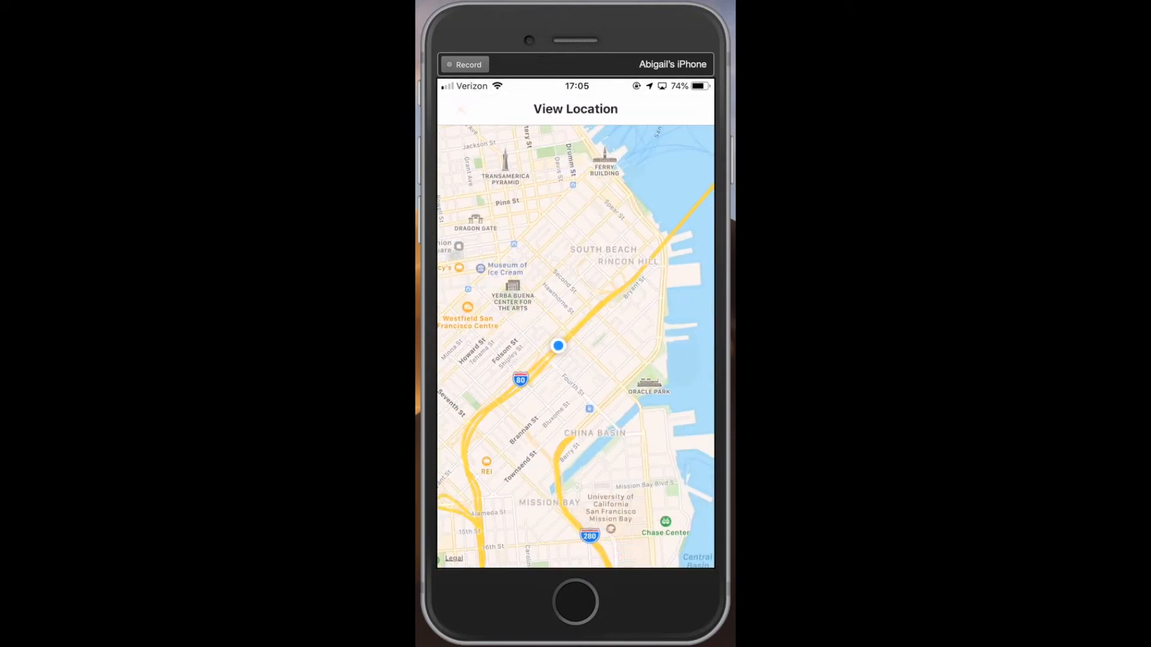
pyautogui.click(463, 109)
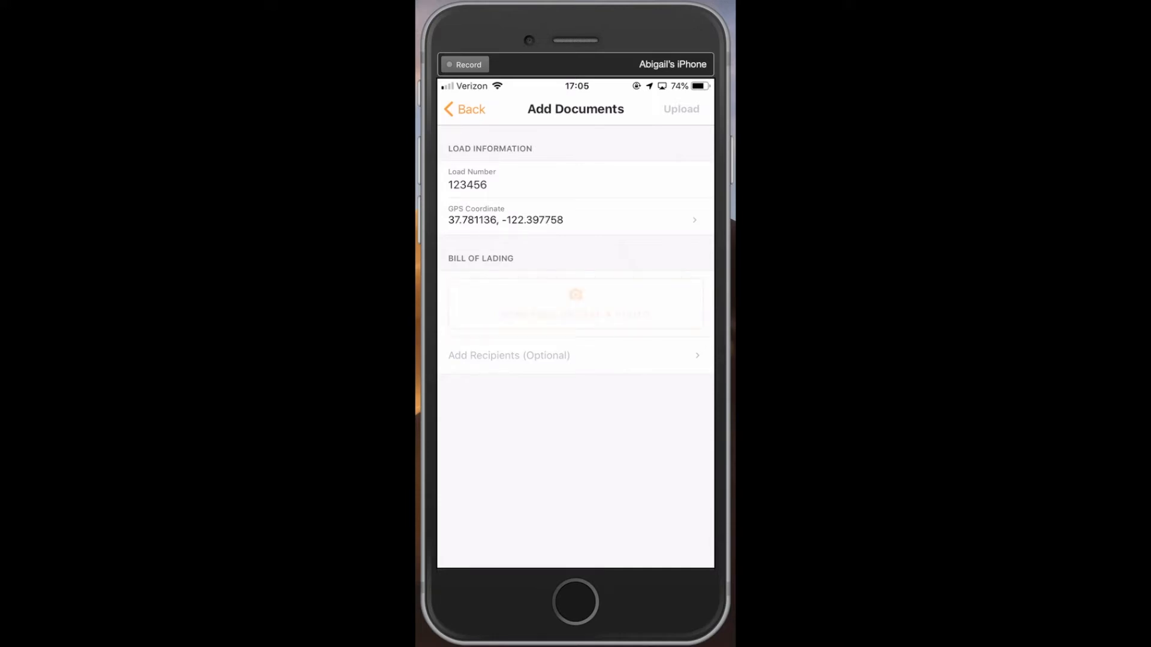
# Start scanning and page past the Even Light and Steady tips to auto page detection
pyautogui.click(575, 304)
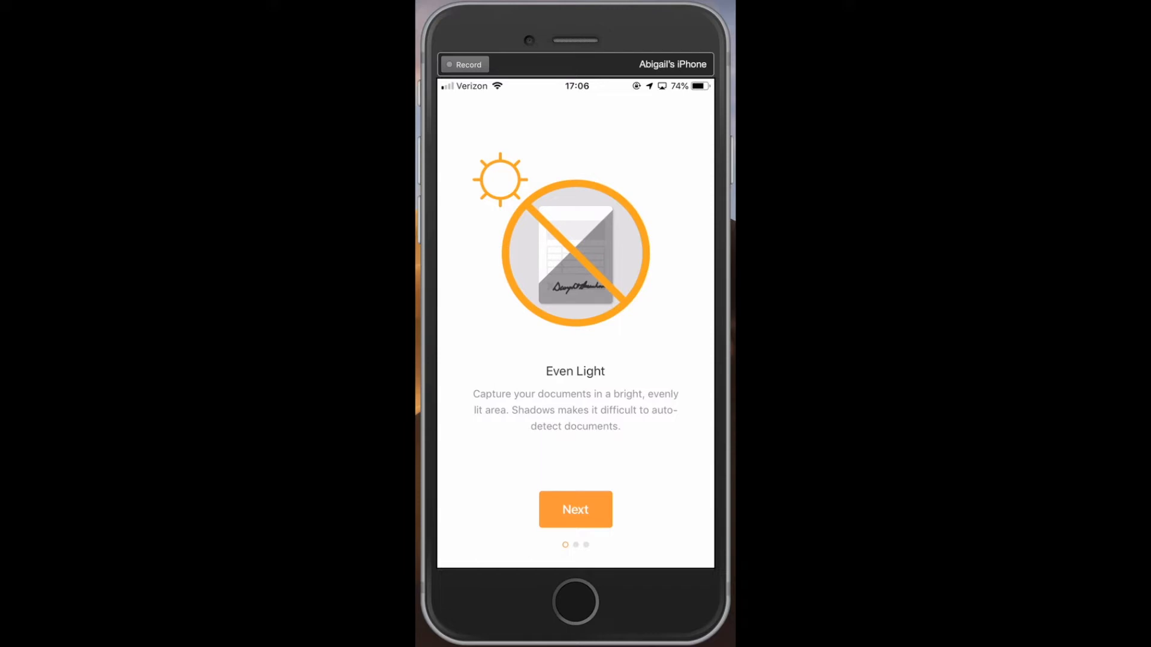
pyautogui.click(575, 509)
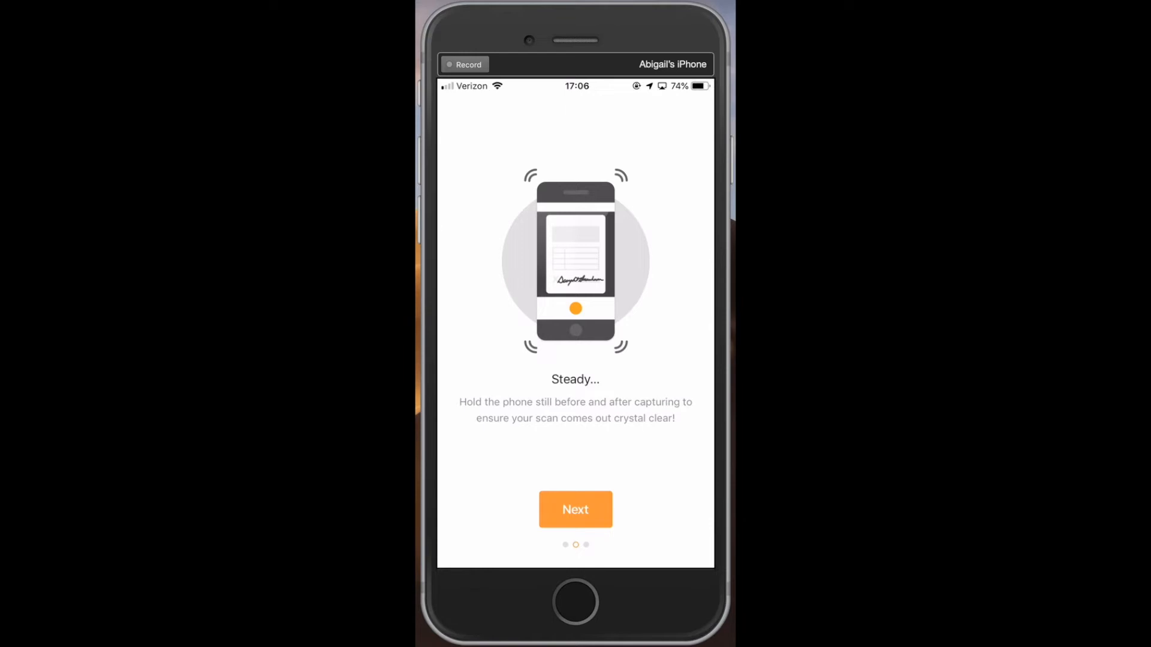
pyautogui.click(576, 509)
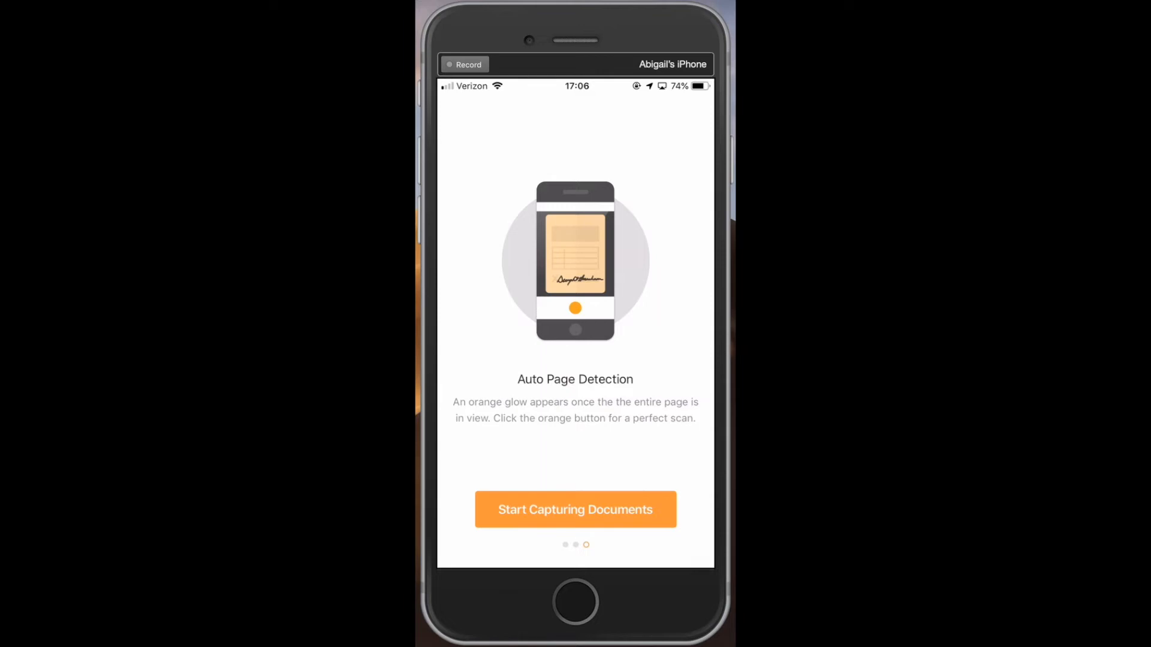
# Capture the first Bill of Lading page, then add and capture a second page
pyautogui.click(575, 510)
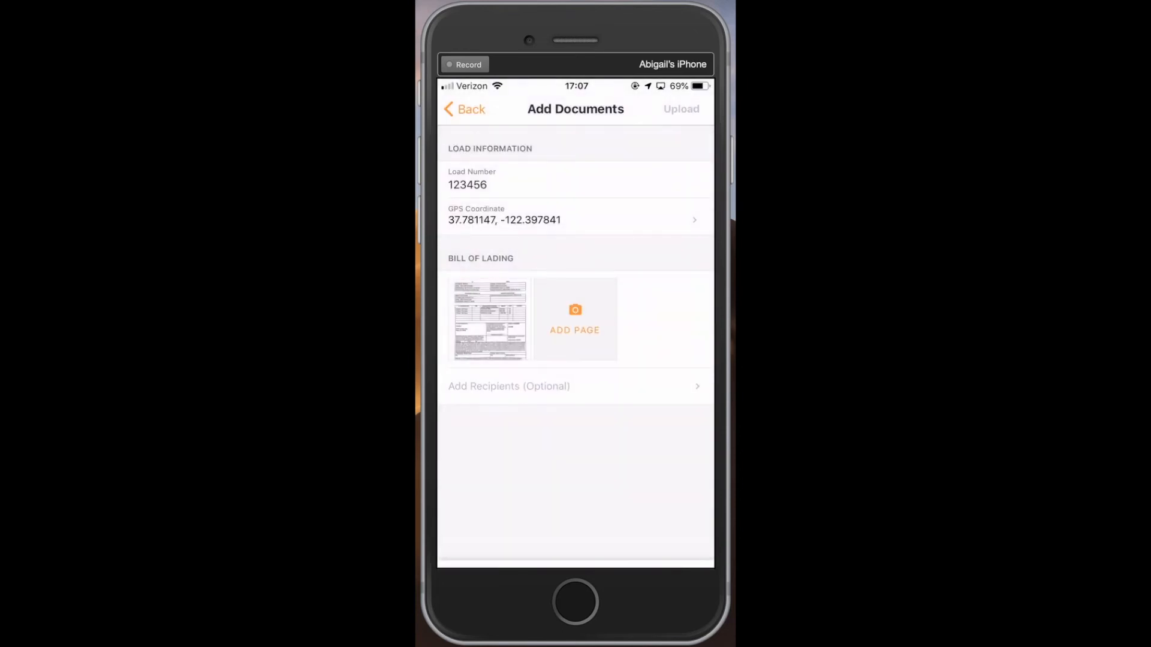
pyautogui.click(575, 319)
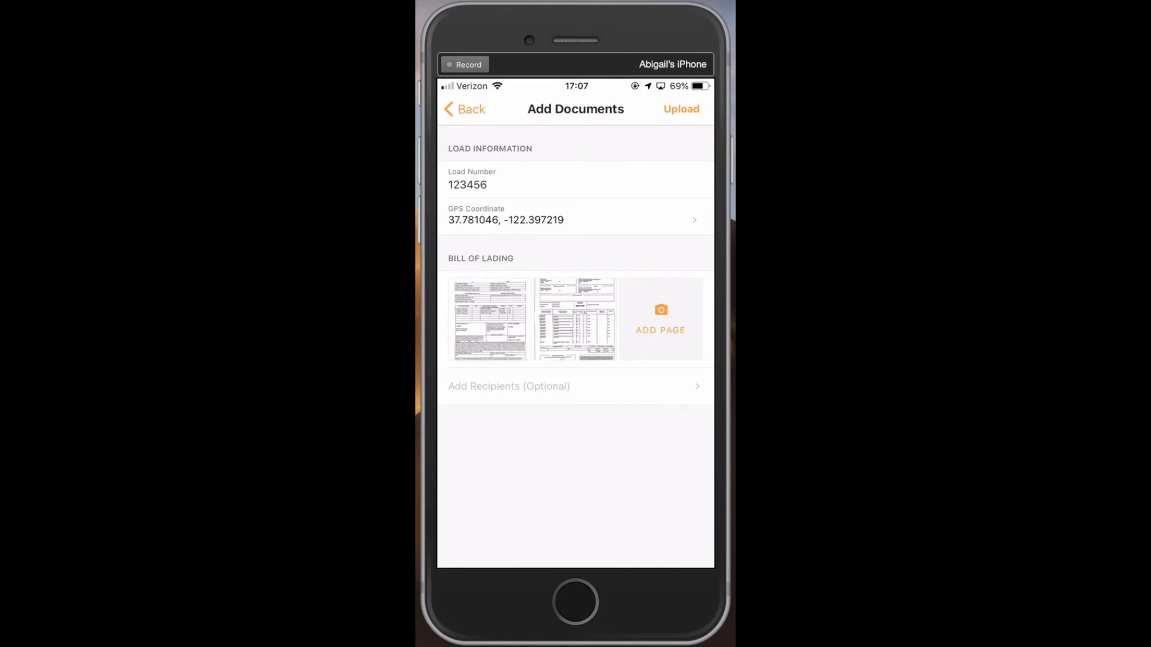
# Upload the two scanned pages and wait for 100% progress in Documents
pyautogui.click(681, 109)
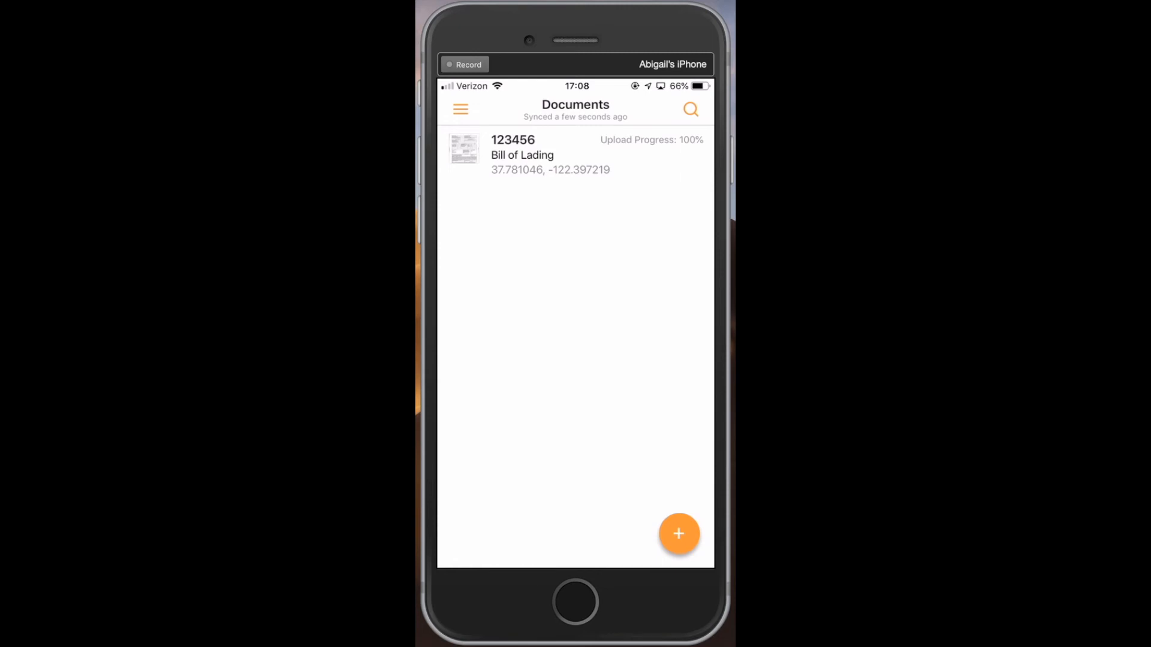
pyautogui.click(521, 154)
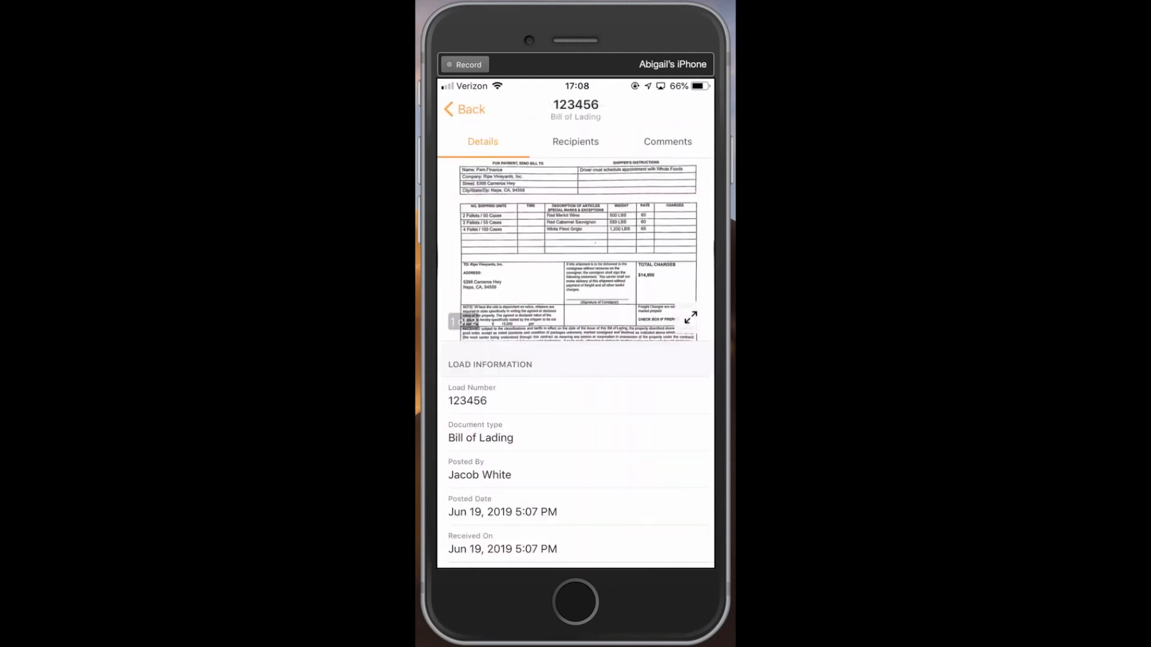
pyautogui.click(576, 141)
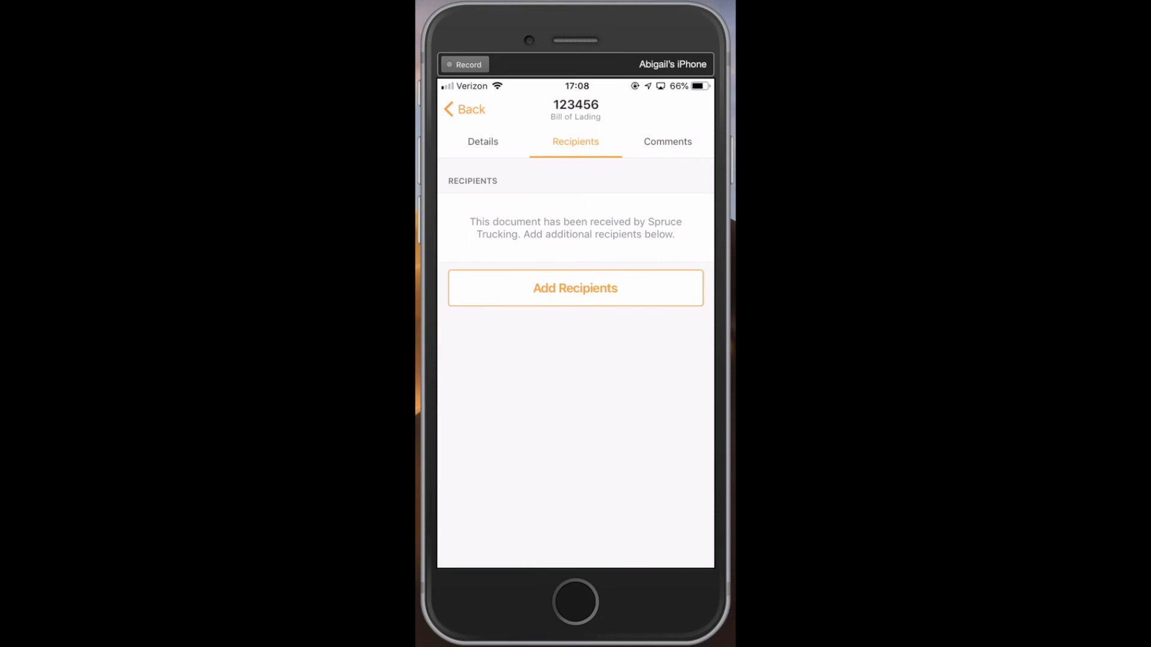
pyautogui.click(482, 142)
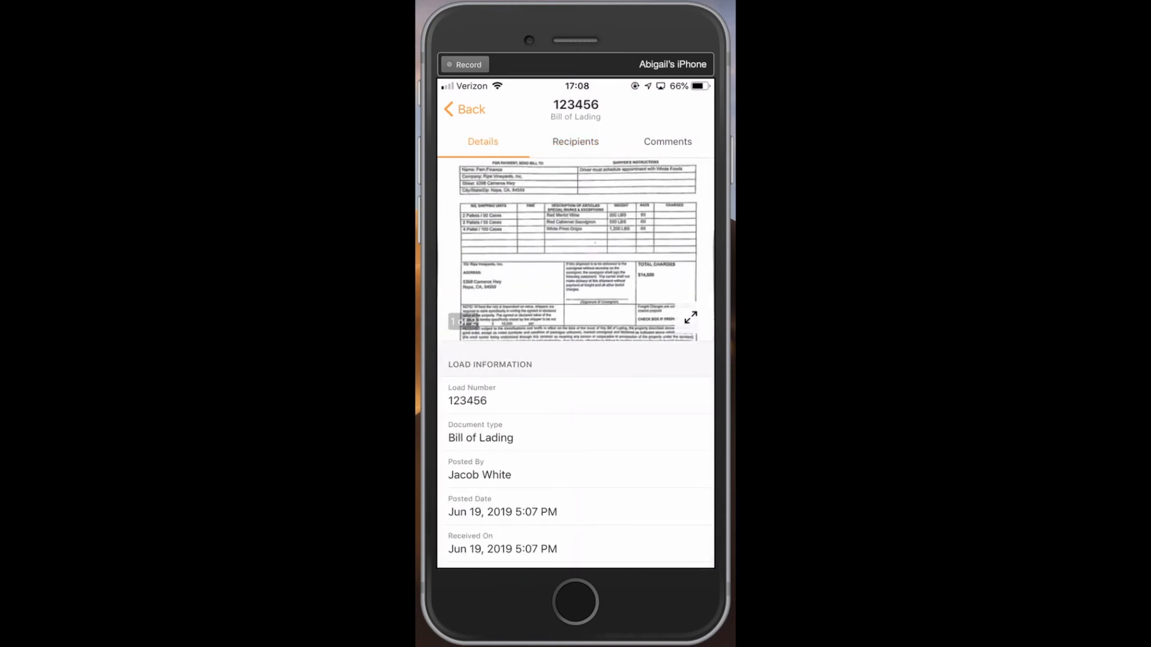
pyautogui.click(464, 109)
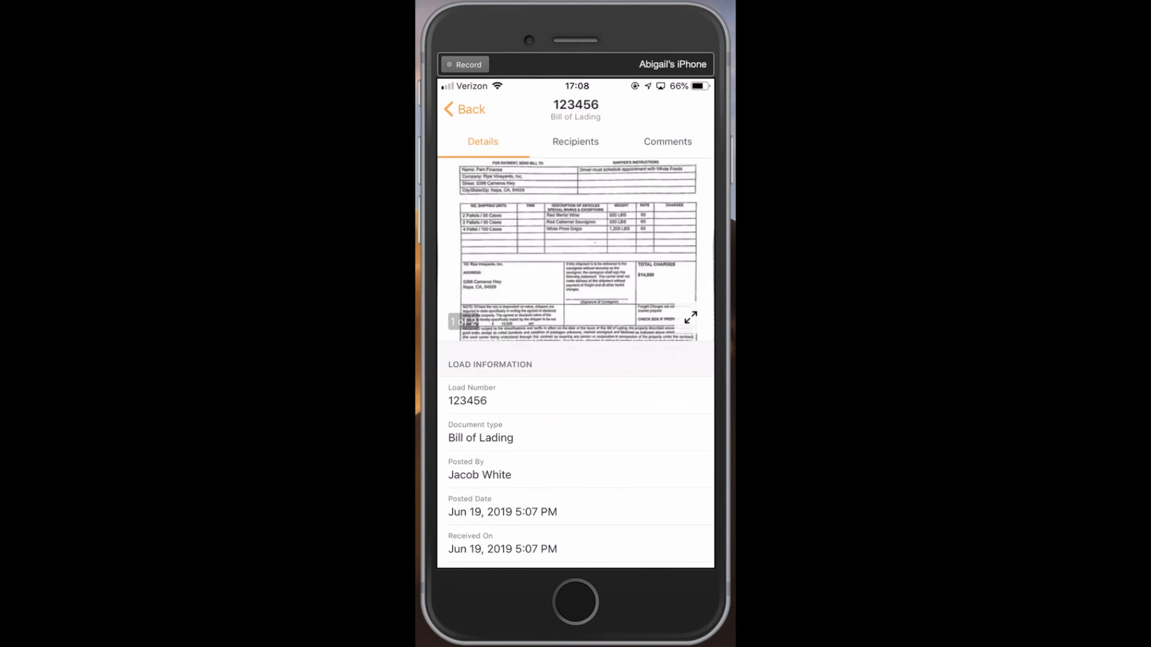
pyautogui.click(691, 317)
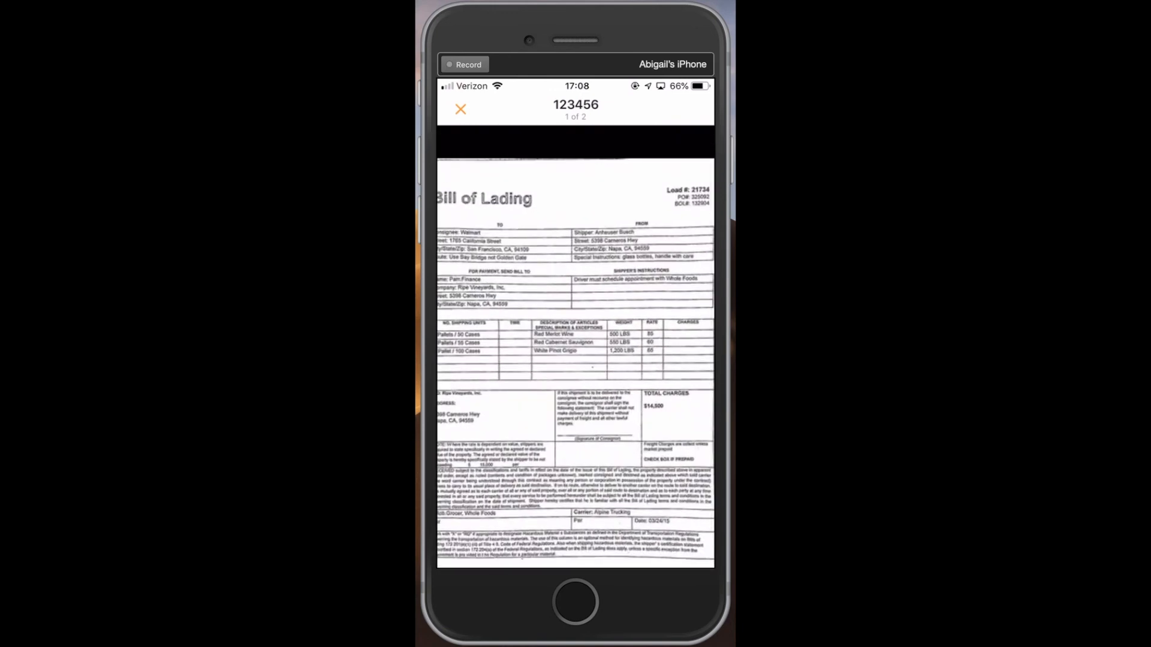
pyautogui.click(461, 109)
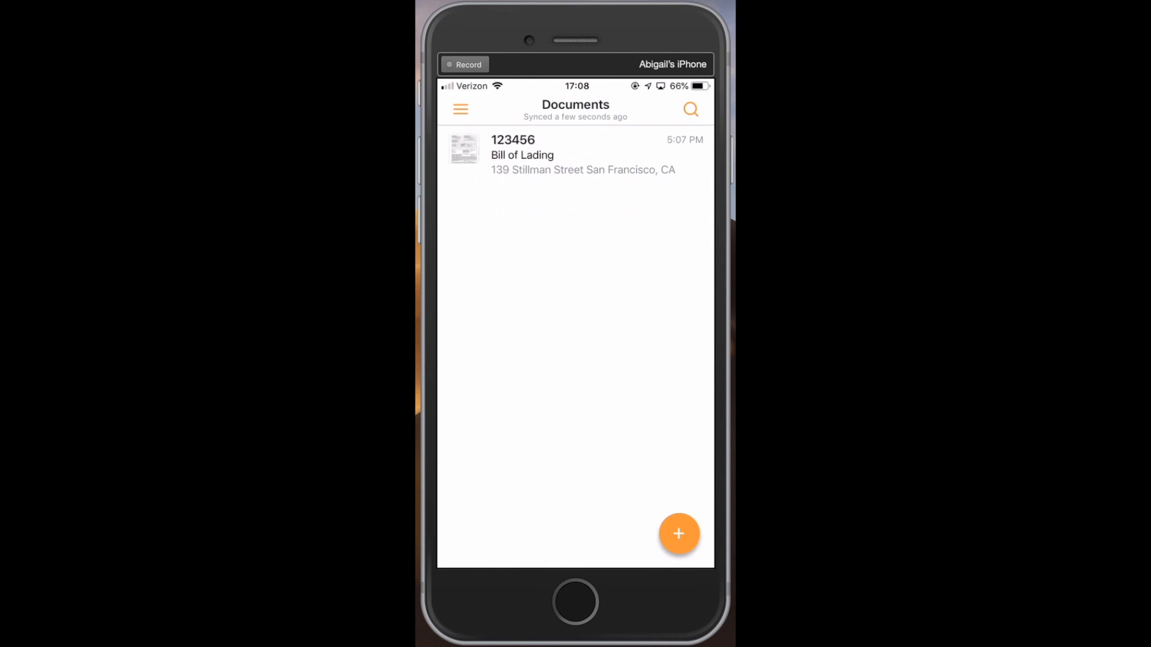
# Search documents for 12345, return to the full list, and open the navigation menu
pyautogui.click(691, 108)
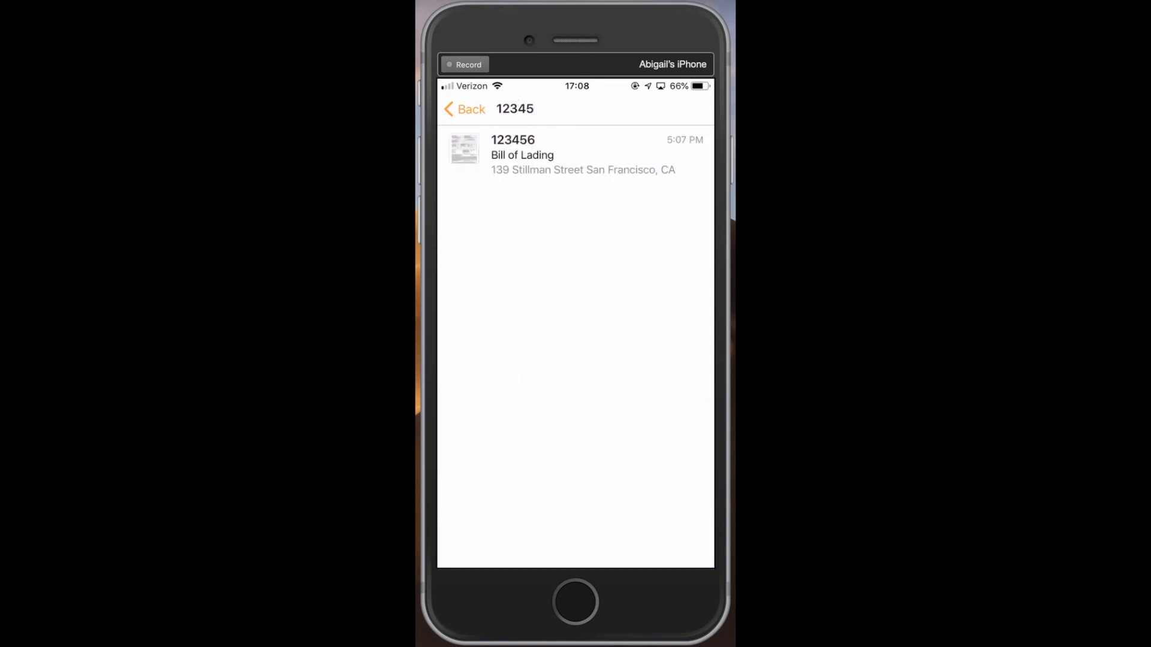
pyautogui.click(463, 108)
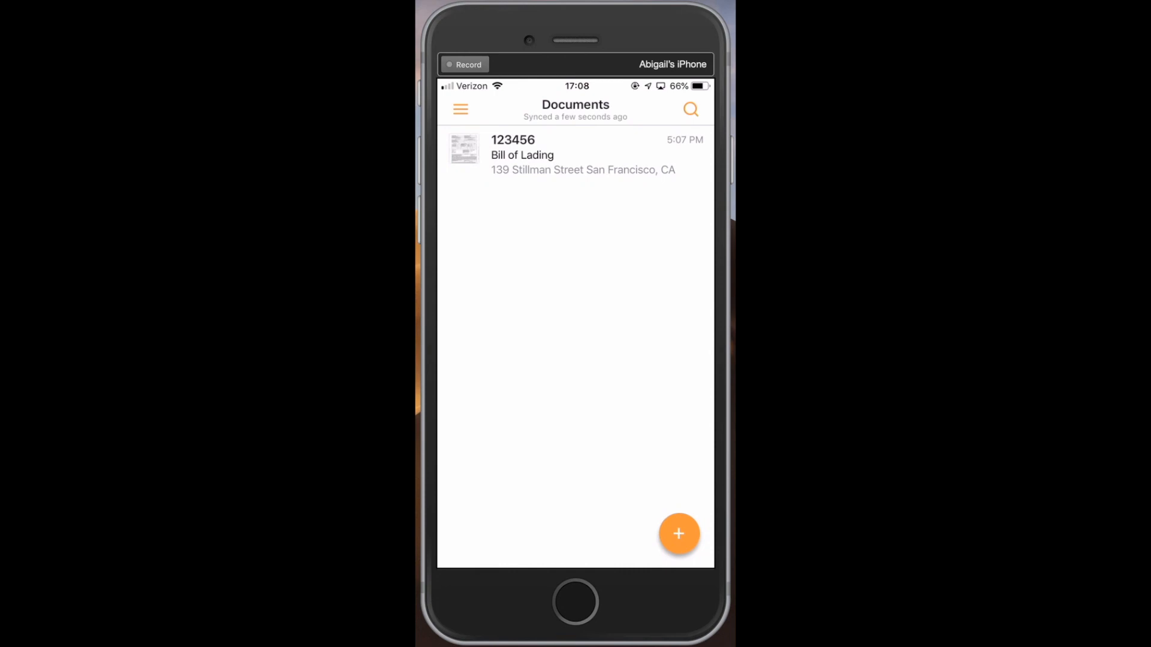
pyautogui.click(460, 109)
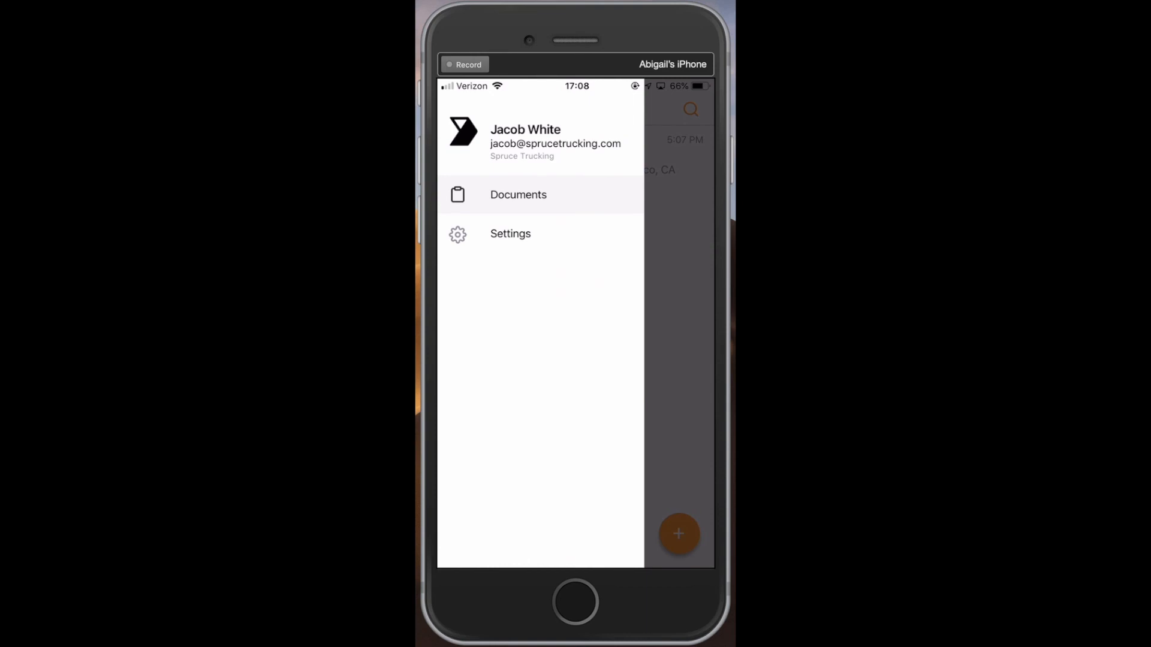